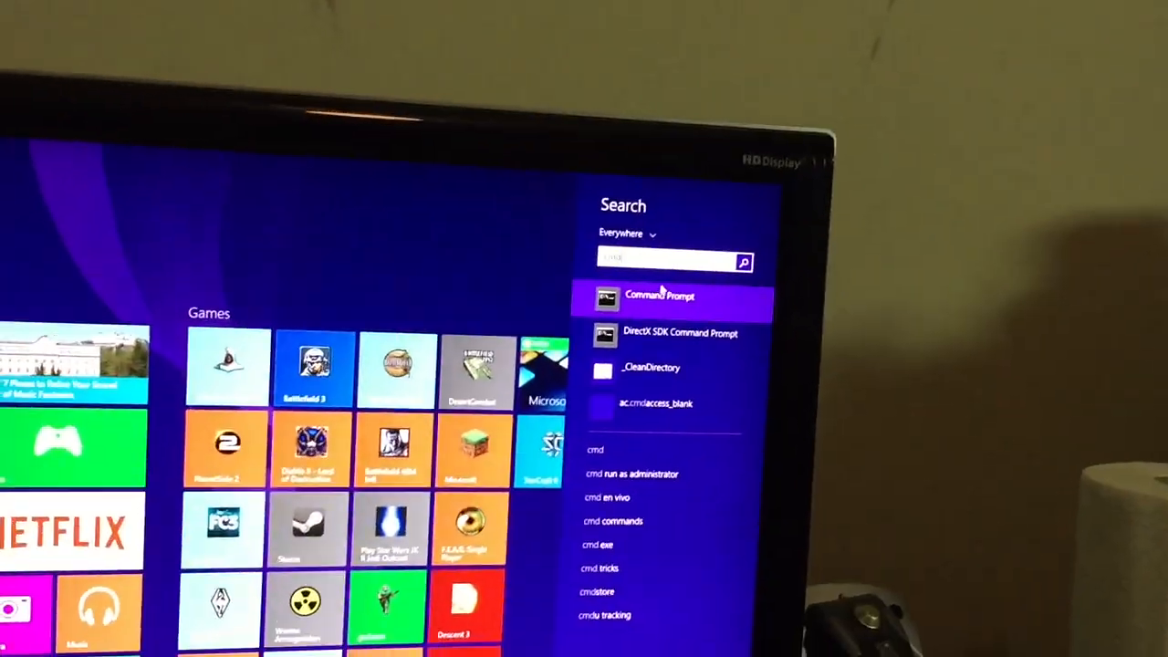
- Launch Command Prompt from the 'cmd' Start search results
{"action": "left_click", "coordinate": [659, 296]}
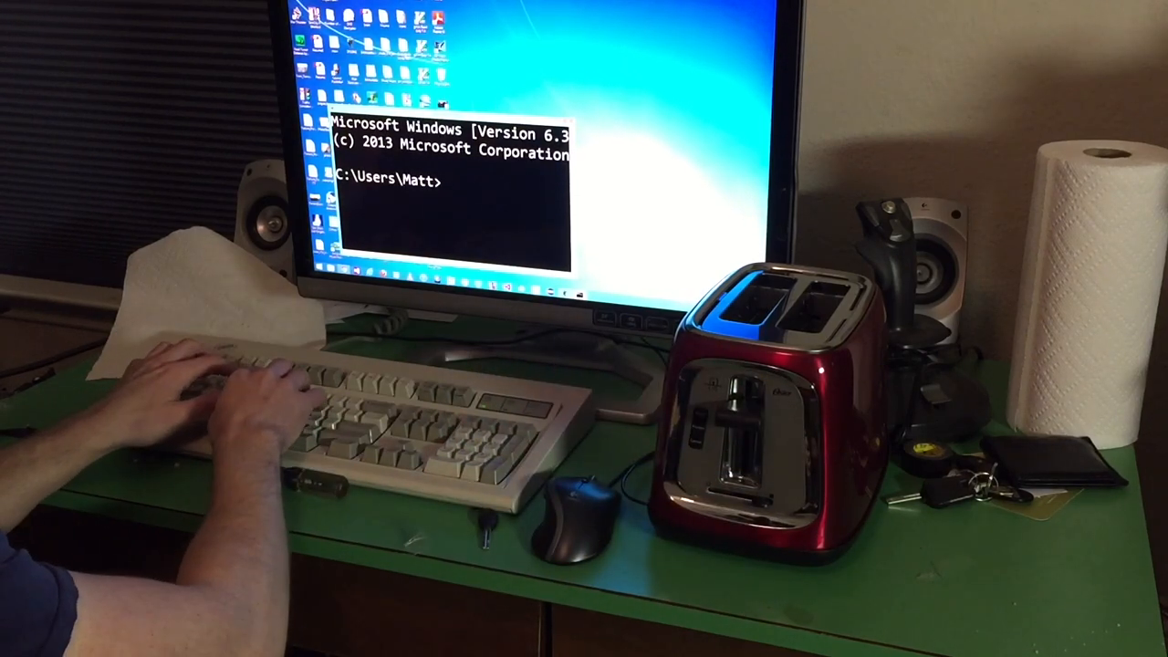
- Enter the command 'toast remap a' at the prompt
{"action": "type", "text": "toast remap"}
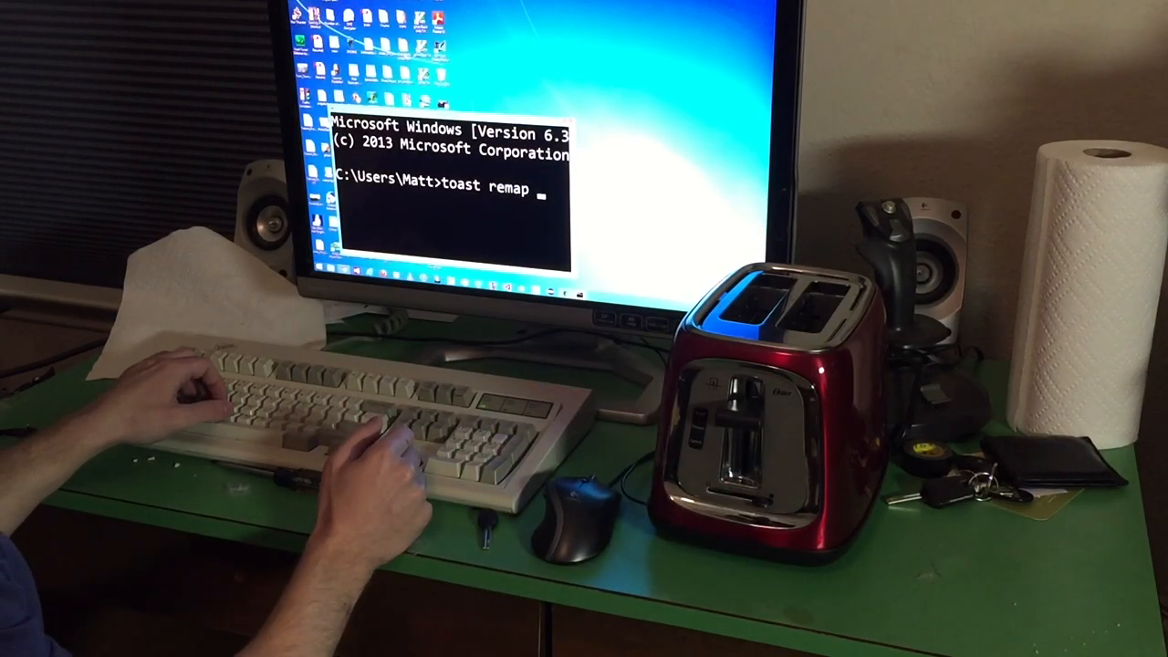
{"action": "type", "text": "a"}
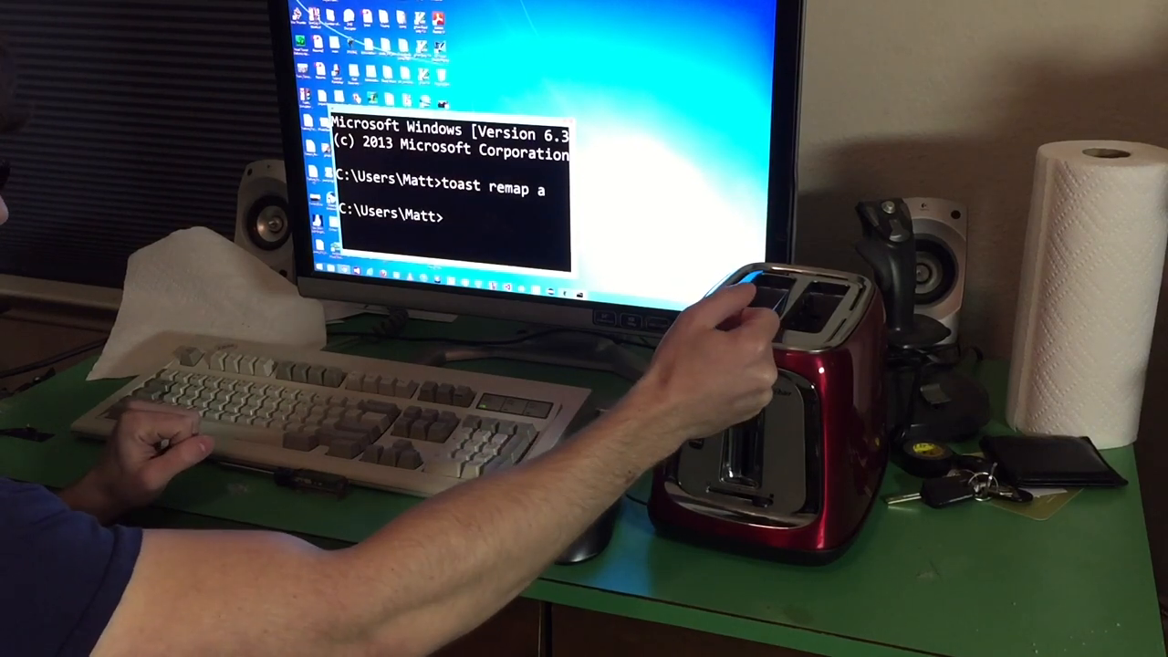
- Fill the console line with a long row of 'a' characters
{"action": "type", "text": "aaaaaaaaaaaaaaaaaaaaaaaaaaaa"}
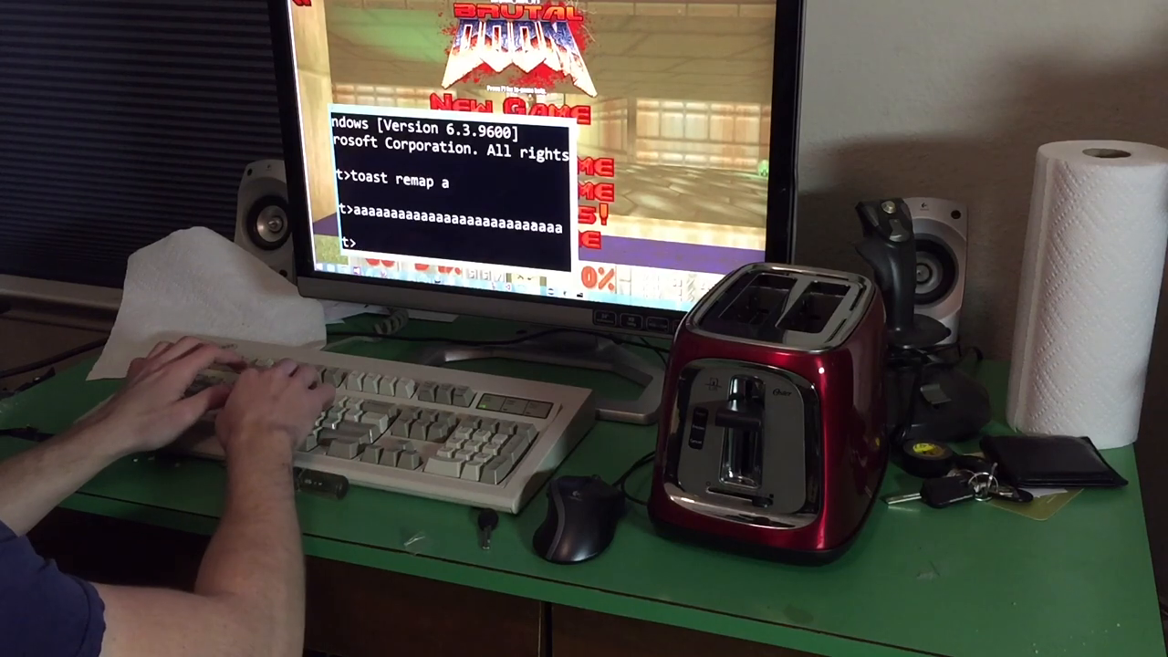
- Type 'toast remap w' at the new prompt without sending it
{"action": "type", "text": "toast rem"}
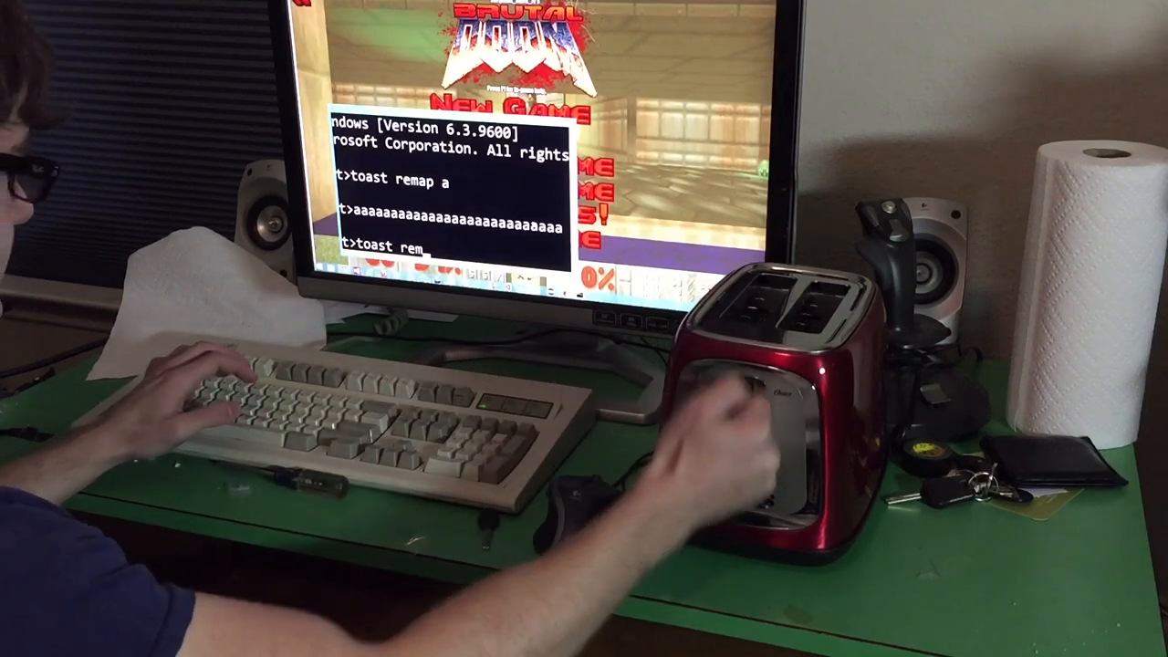
{"action": "type", "text": "ap"}
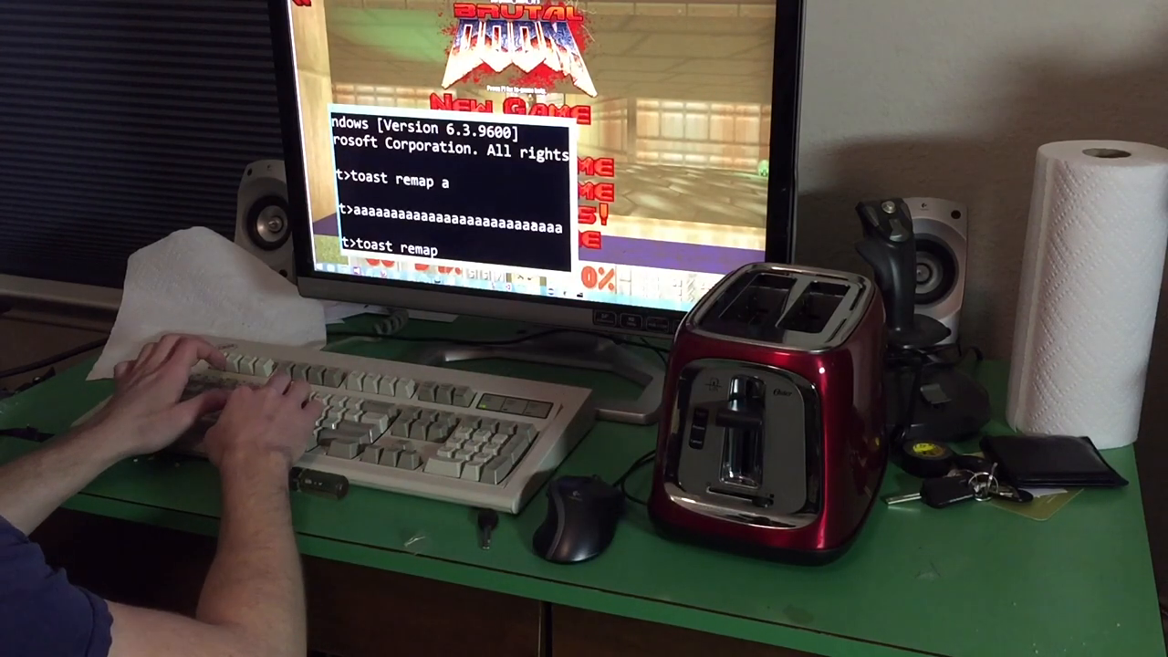
{"action": "type", "text": "w"}
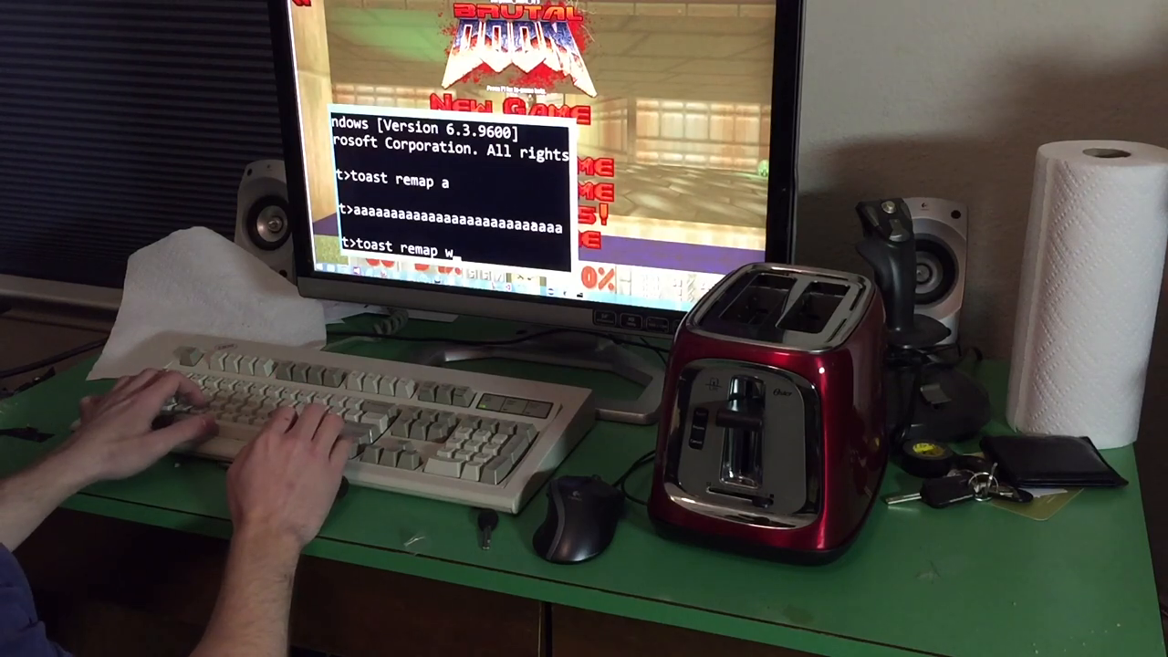